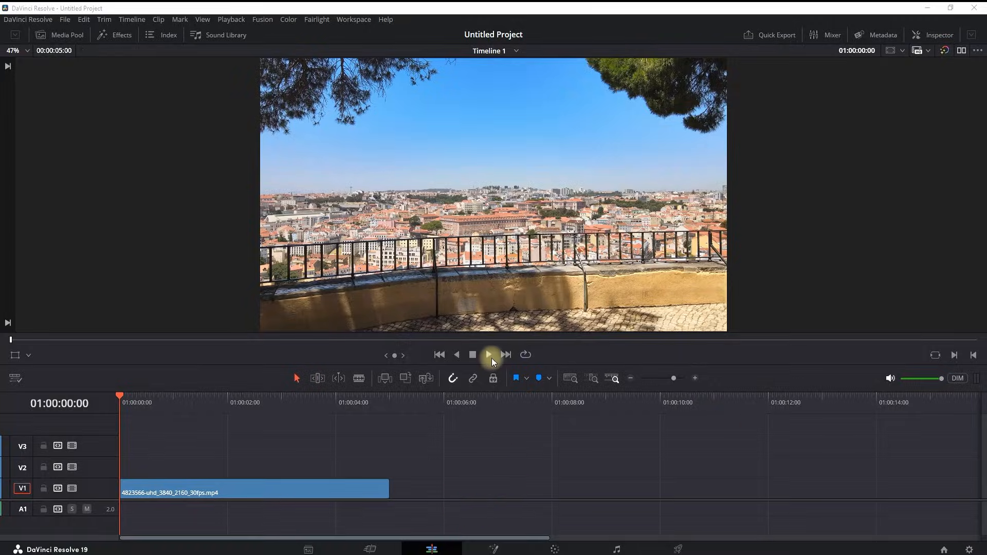
Play and stop the city clip in the viewer to review its original plain blue sky
{"action": "left_click", "coordinate": [472, 354]}
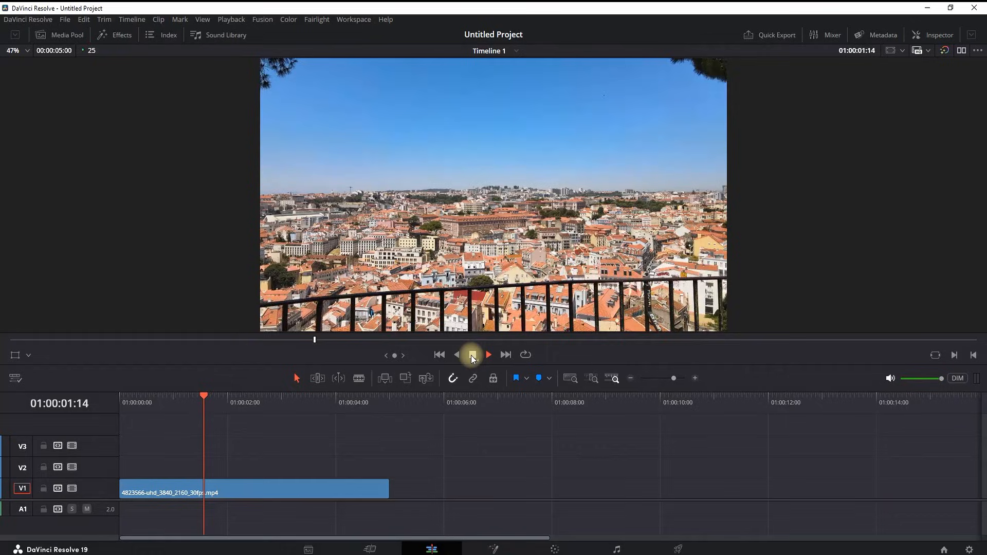
{"action": "left_click", "coordinate": [472, 355]}
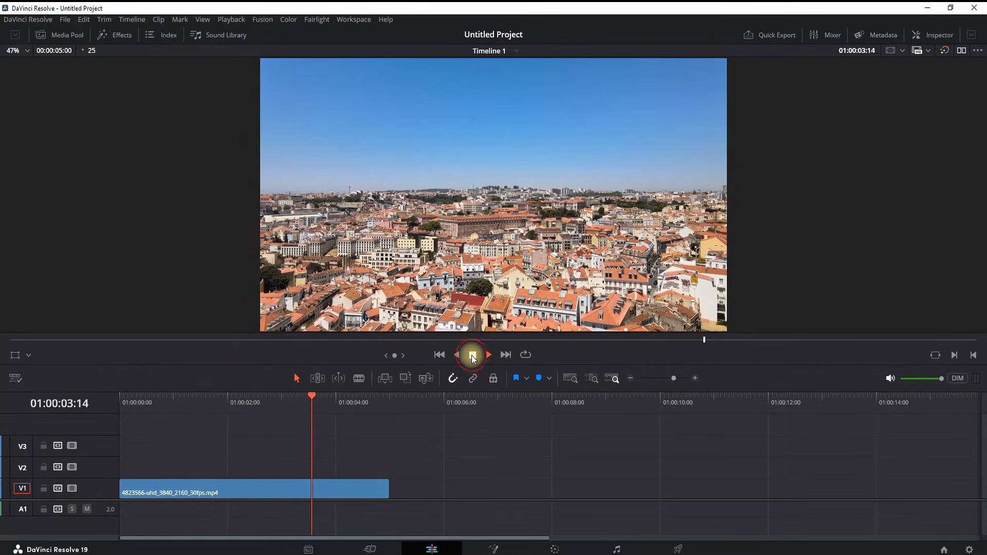
{"action": "left_click", "coordinate": [472, 355]}
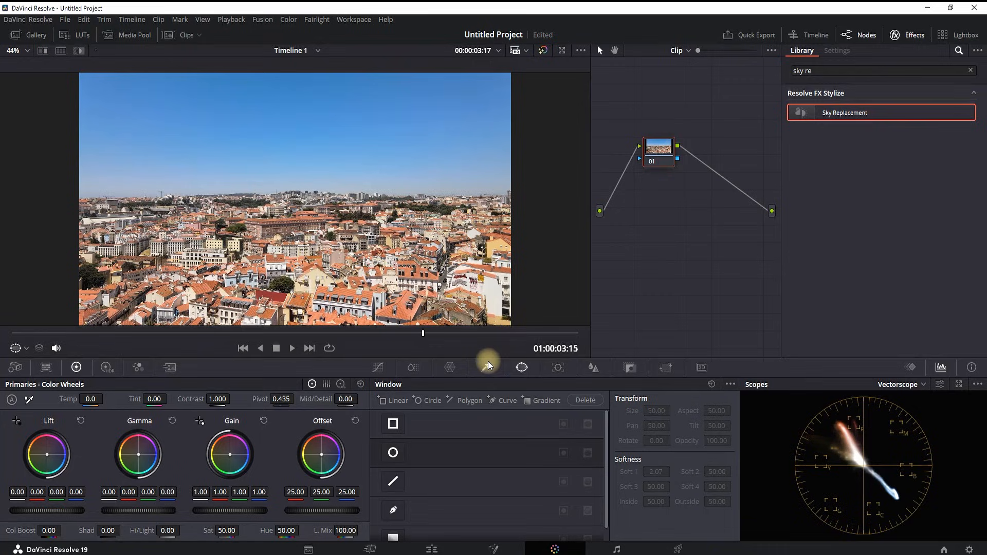
Add Sky Replacement as node 02 after the first node, masking the city sky to black
{"action": "left_click", "coordinate": [485, 367]}
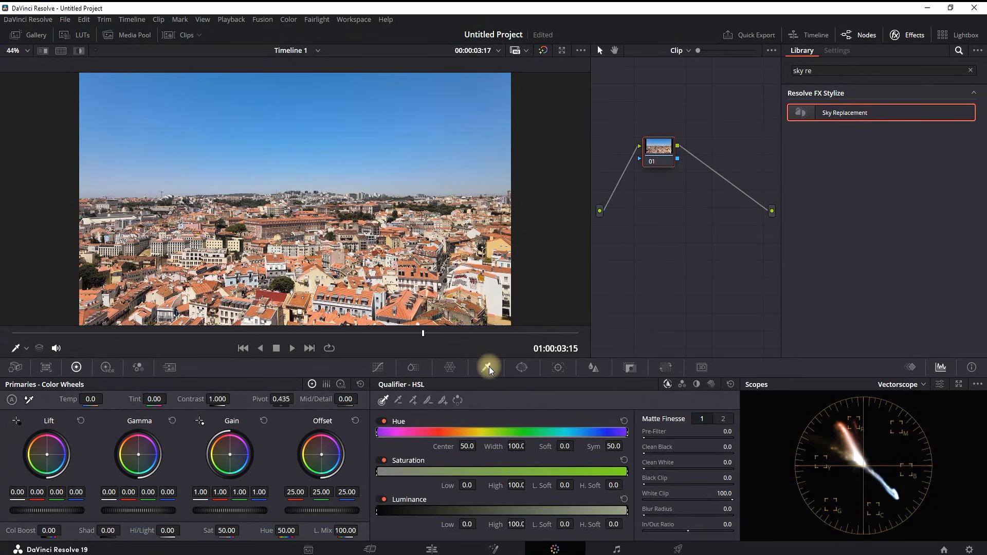
{"action": "mouse_move", "coordinate": [711, 384]}
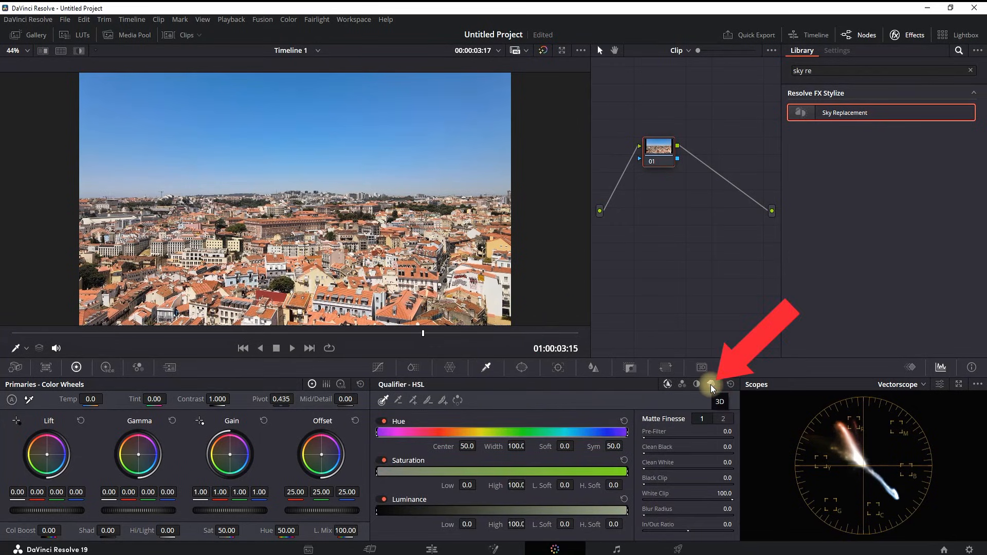
{"action": "left_click", "coordinate": [710, 384]}
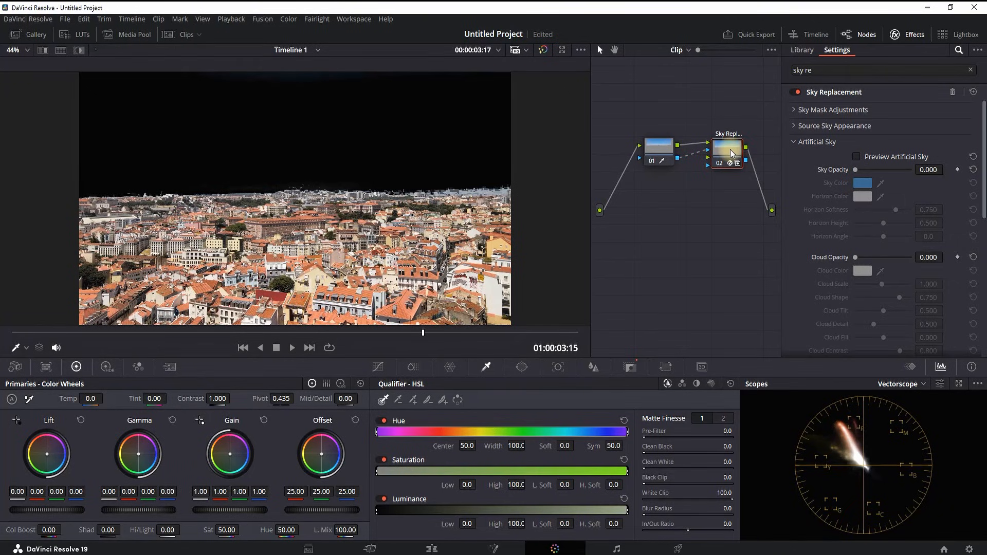
Enable the Artificial Sky with Sky Opacity 1.000 and Cloud Opacity 1.000
{"action": "left_click", "coordinate": [793, 142]}
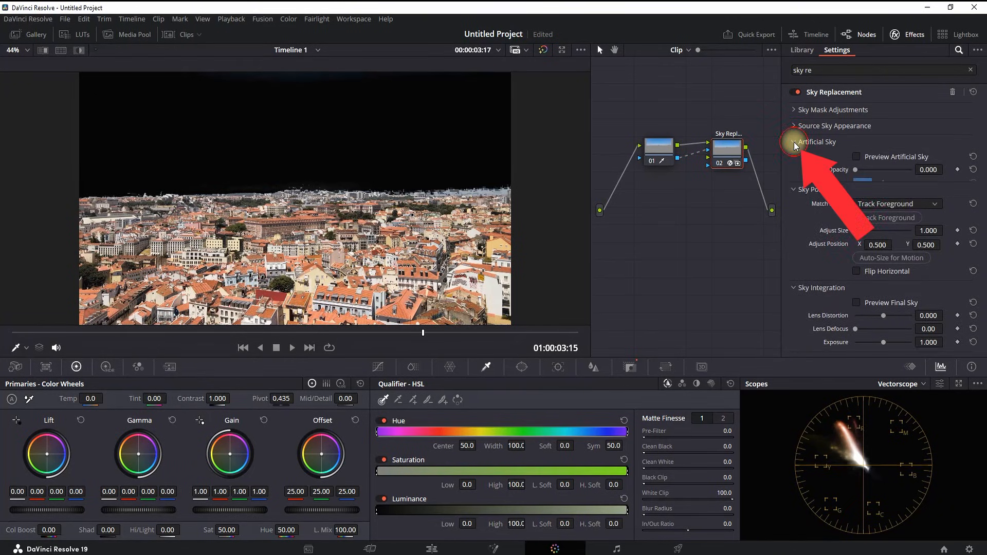
{"action": "left_click", "coordinate": [794, 141]}
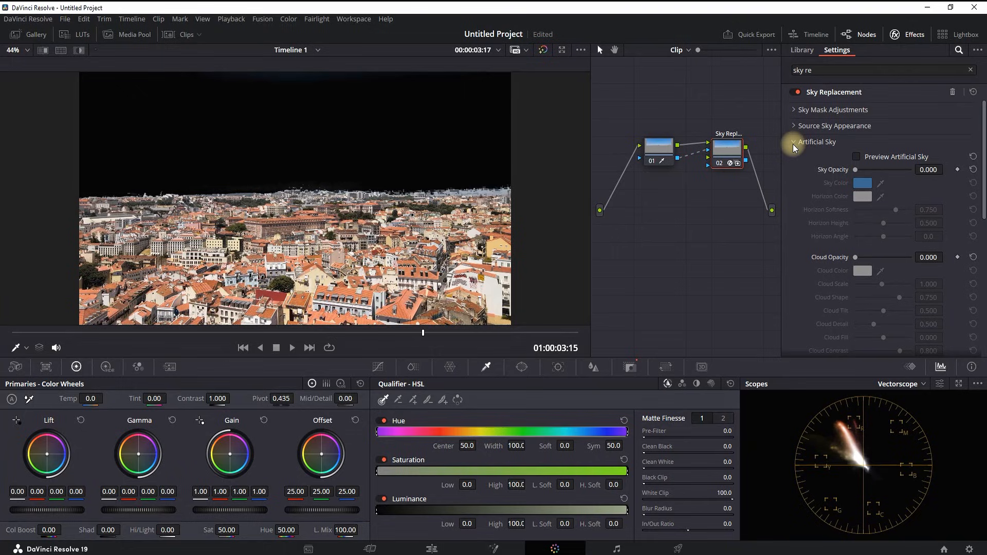
{"action": "left_click_drag", "start_coordinate": [856, 169], "coordinate": [860, 169]}
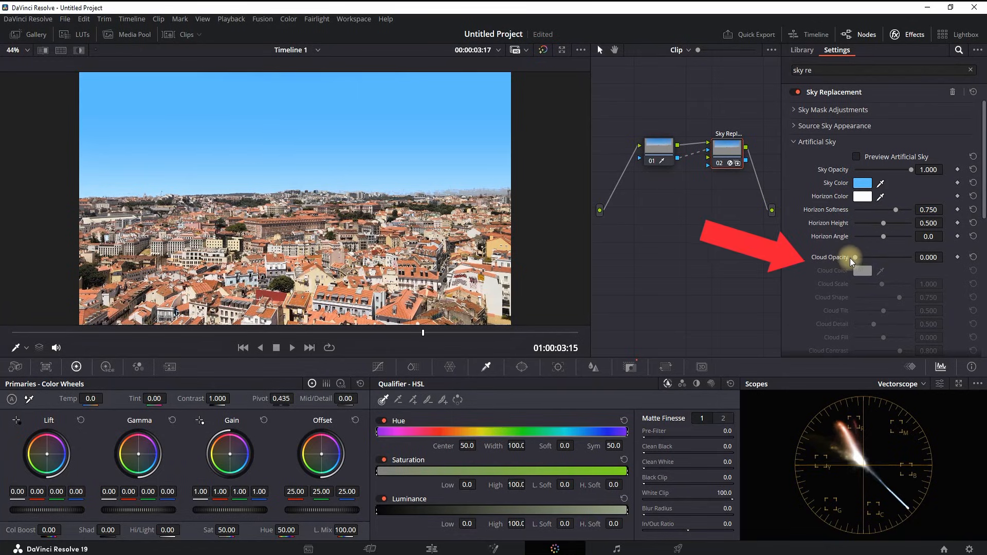
{"action": "left_click_drag", "start_coordinate": [854, 257], "coordinate": [863, 257]}
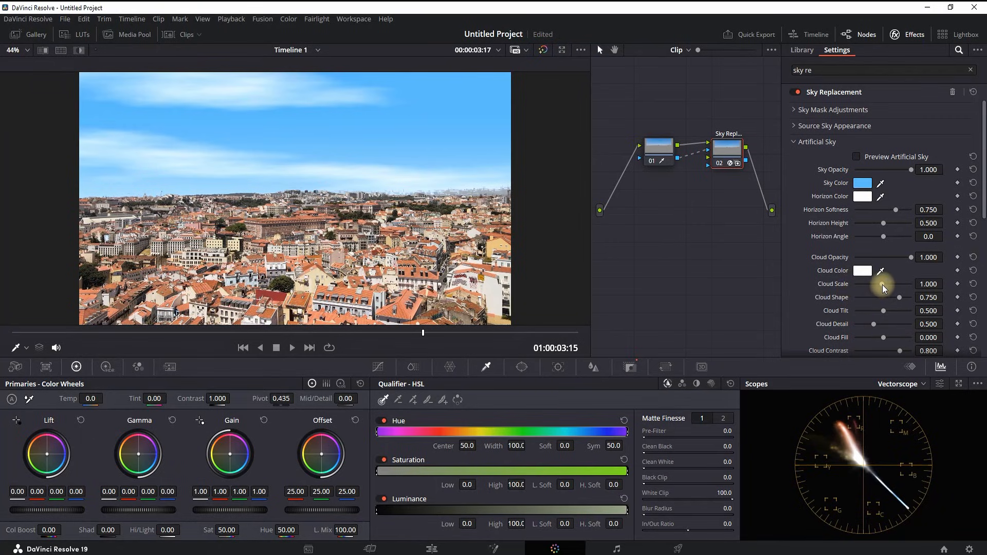
Set Cloud Scale to 0.641 and Cloud Tilt to 0.817, then play back the new sky
{"action": "left_click_drag", "start_coordinate": [881, 283], "coordinate": [888, 283]}
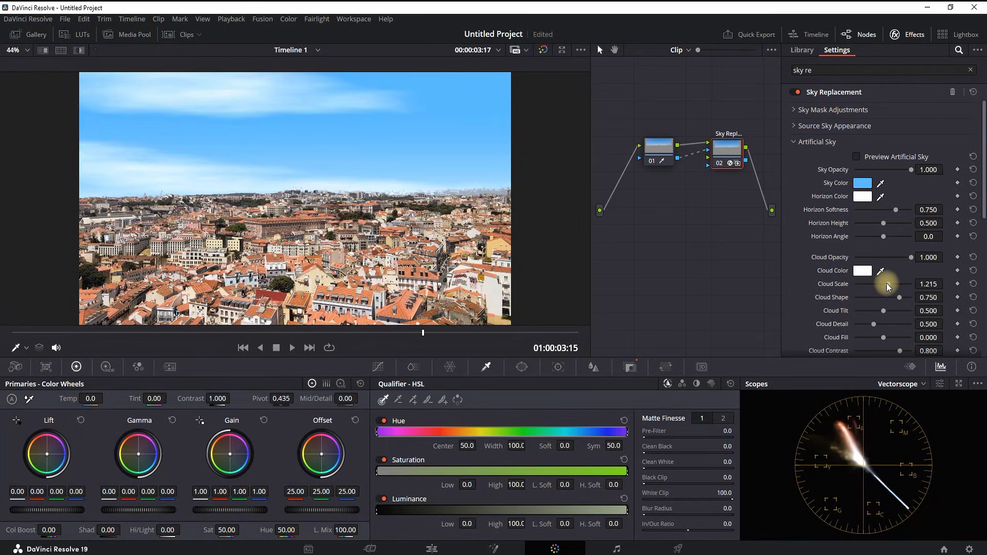
{"action": "left_click_drag", "start_coordinate": [894, 284], "coordinate": [872, 284]}
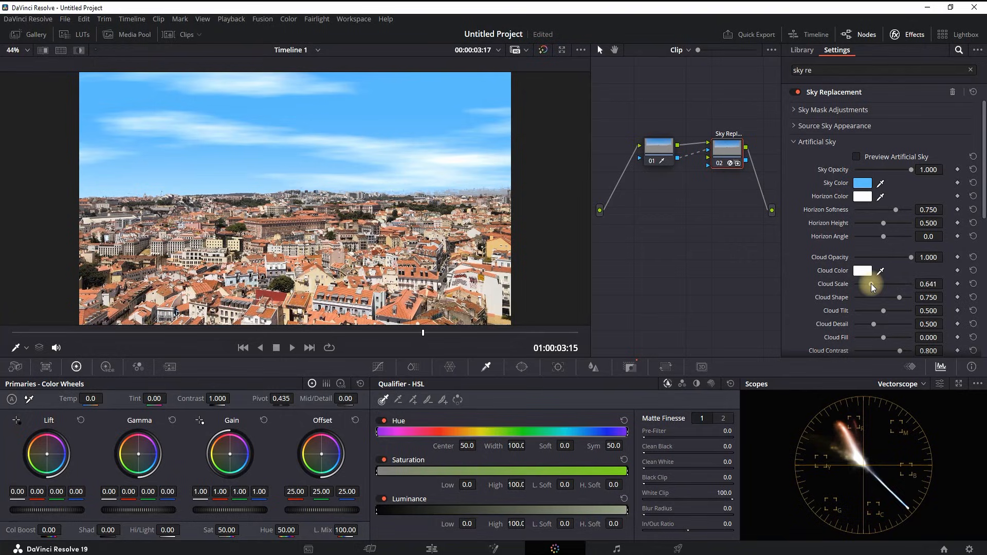
{"action": "left_click_drag", "start_coordinate": [900, 297], "coordinate": [894, 297]}
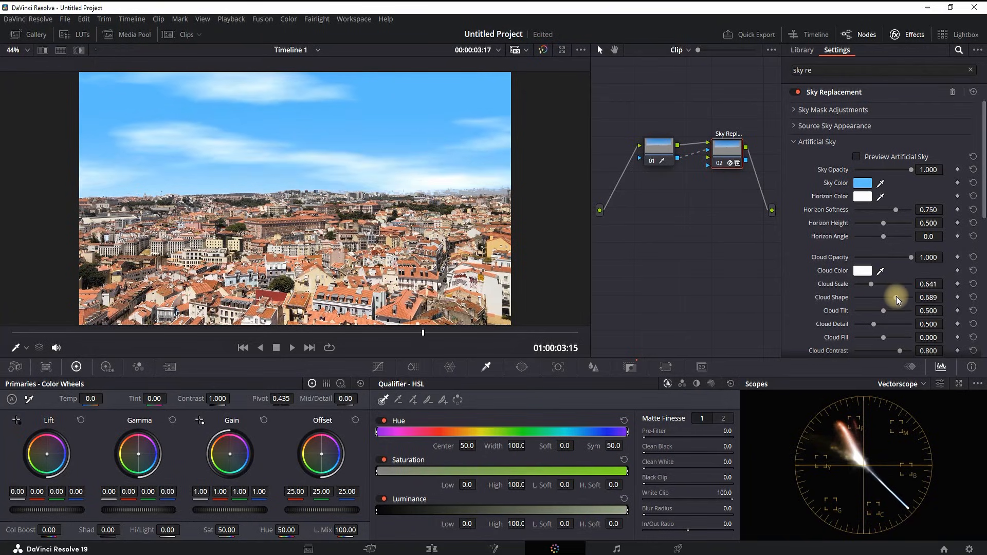
{"action": "left_click_drag", "start_coordinate": [883, 310], "coordinate": [872, 310]}
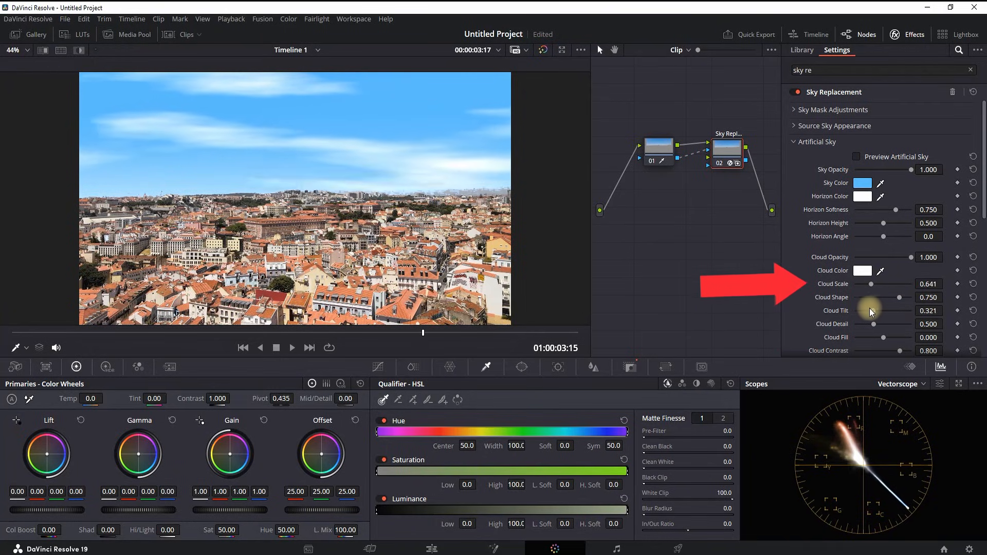
{"action": "left_click_drag", "start_coordinate": [875, 310], "coordinate": [894, 310]}
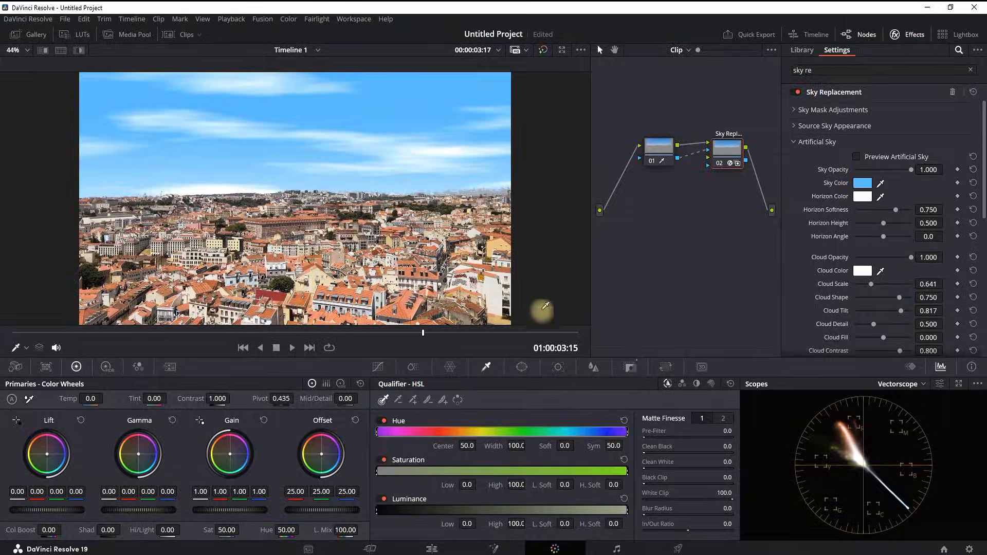
{"action": "left_click", "coordinate": [276, 347]}
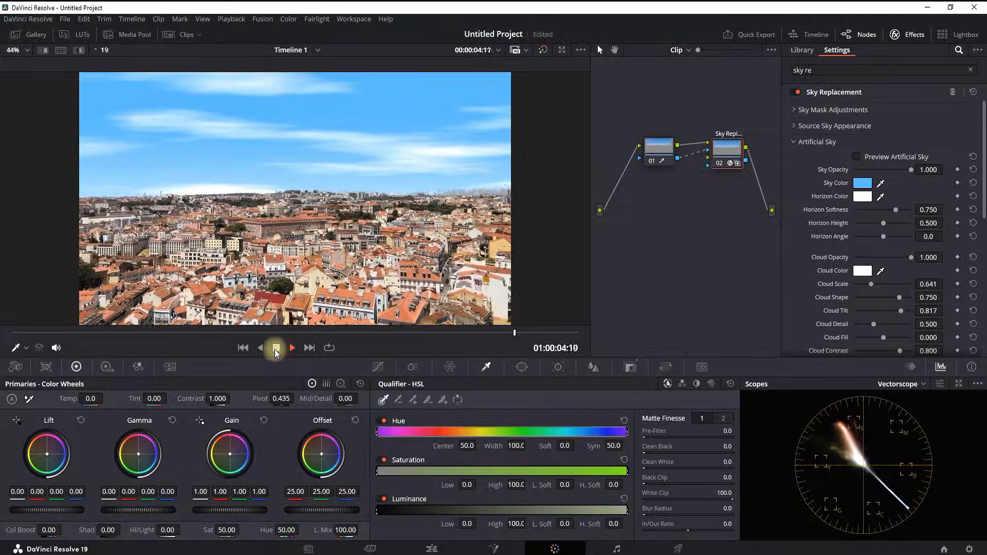